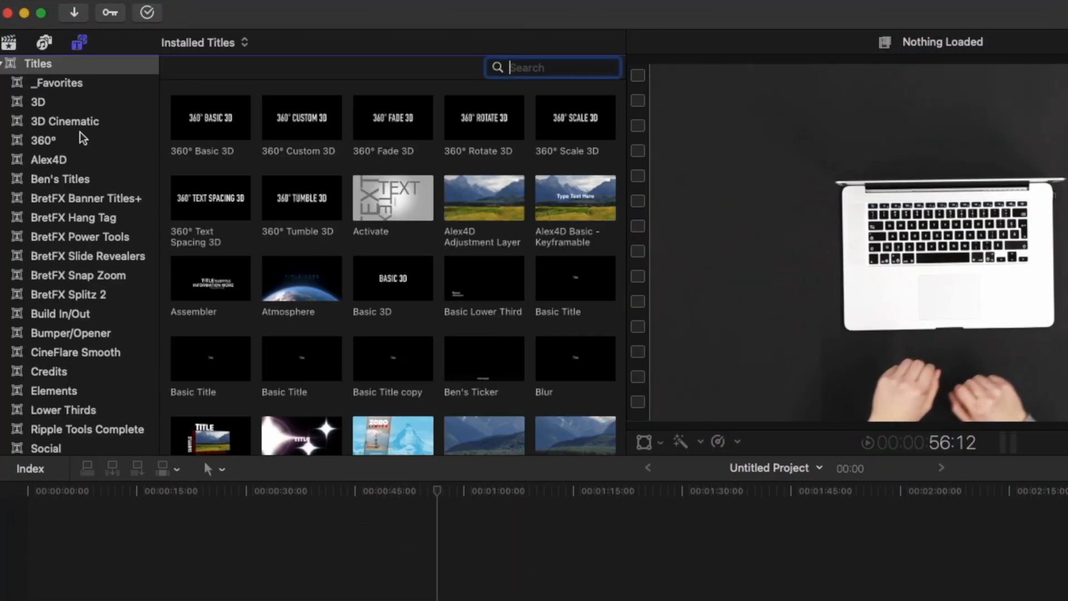
Scroll the Titles and Generators sidebar down to the Solids generator category.
scroll(down, 3)
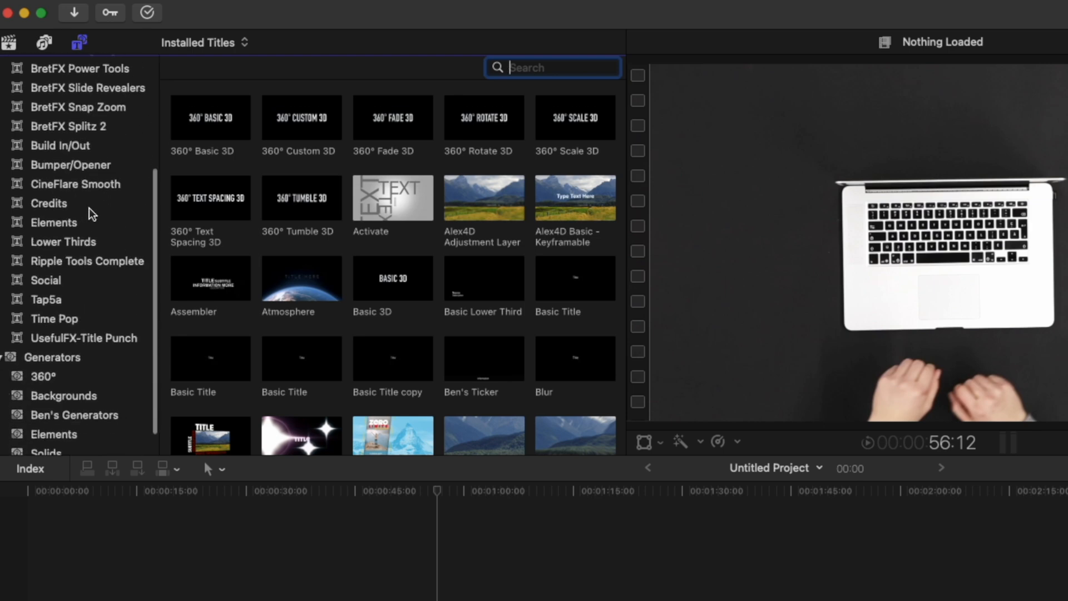
scroll(down, 3)
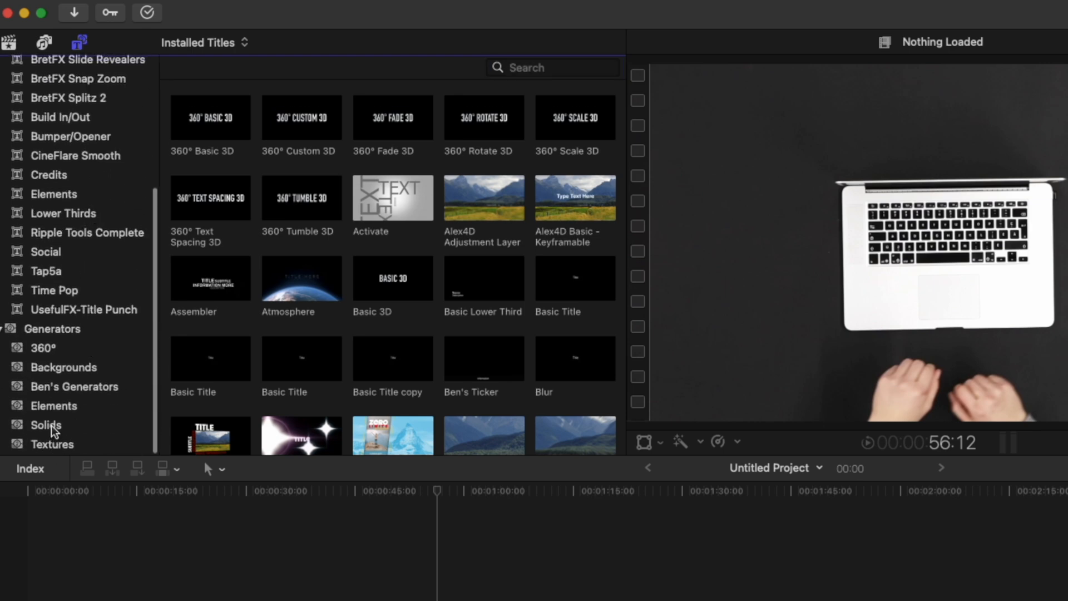
click(45, 425)
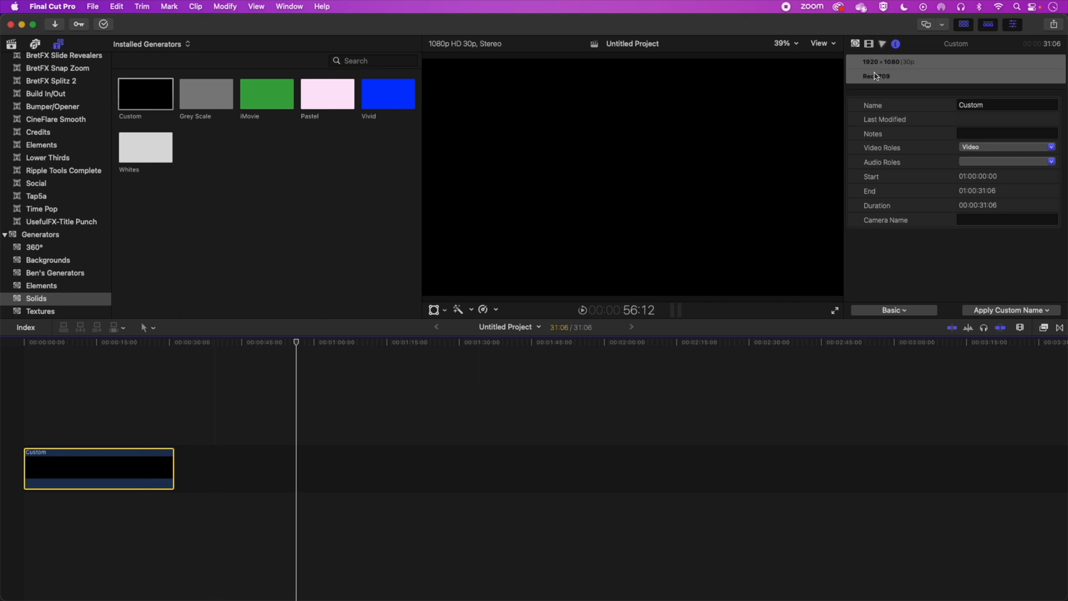
mouse_move(856, 44)
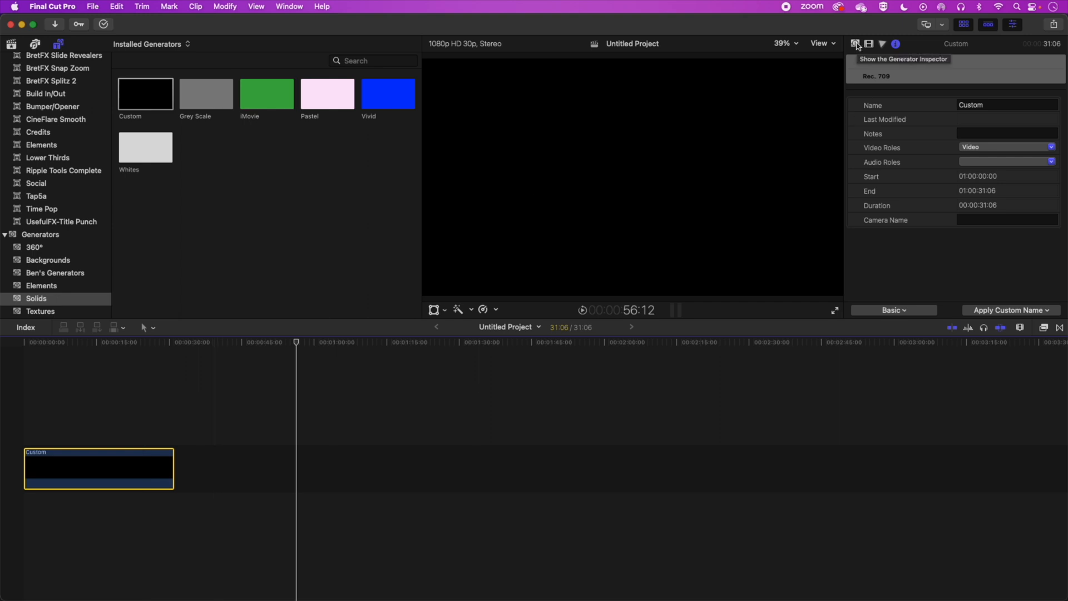
Change the Custom solid's colour from black to teal in the Generator Inspector.
click(856, 43)
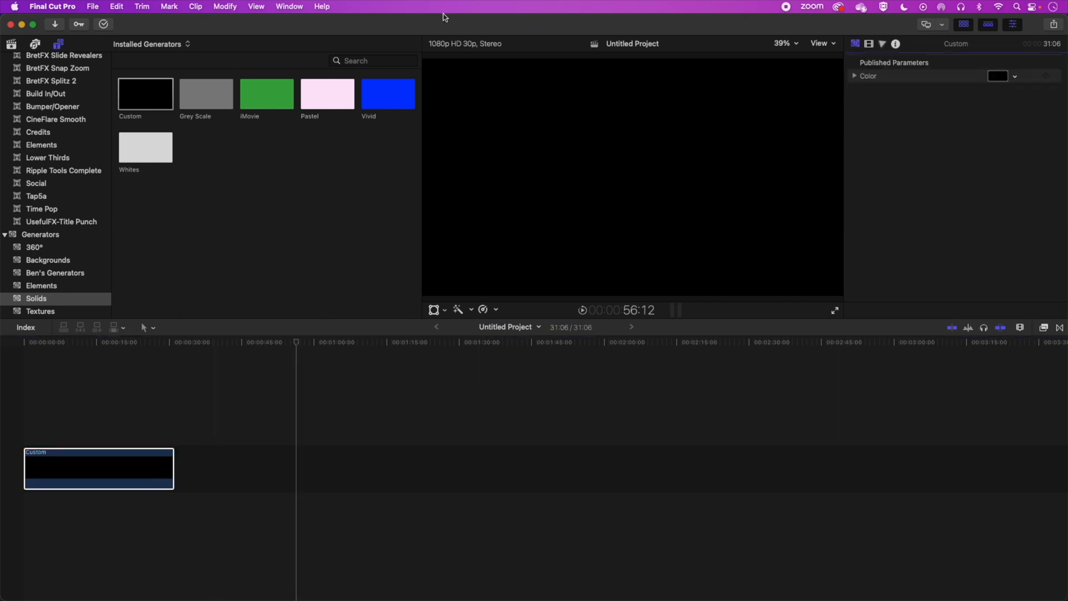
click(288, 6)
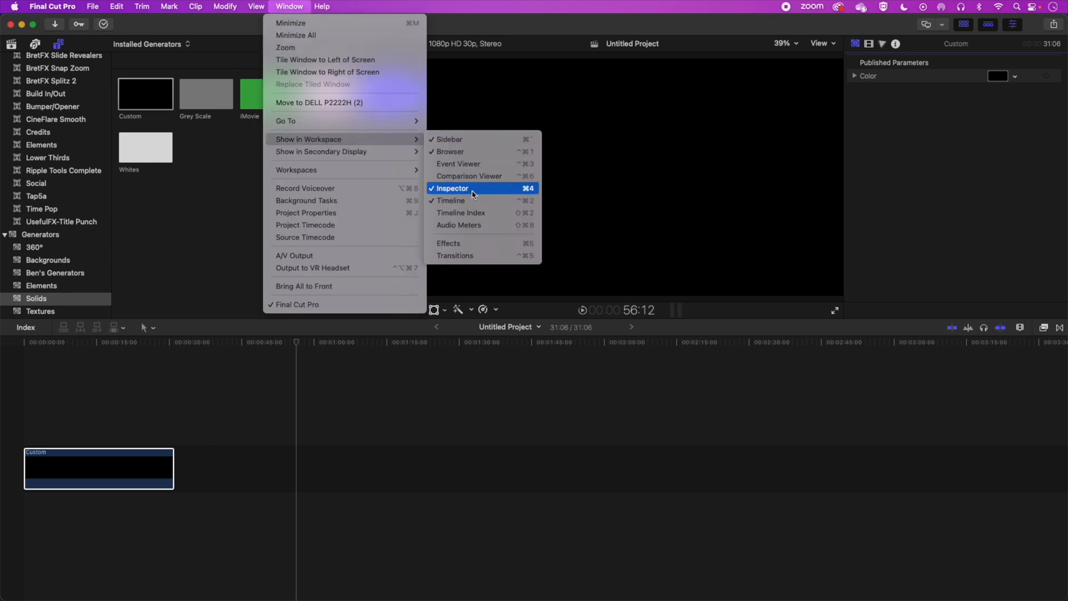
click(451, 188)
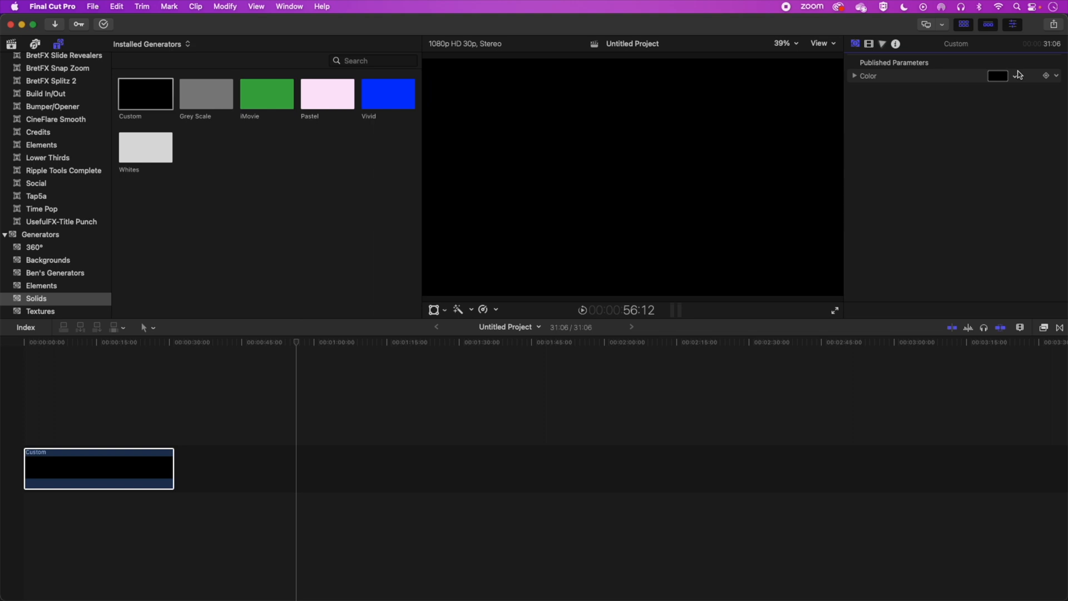
click(997, 75)
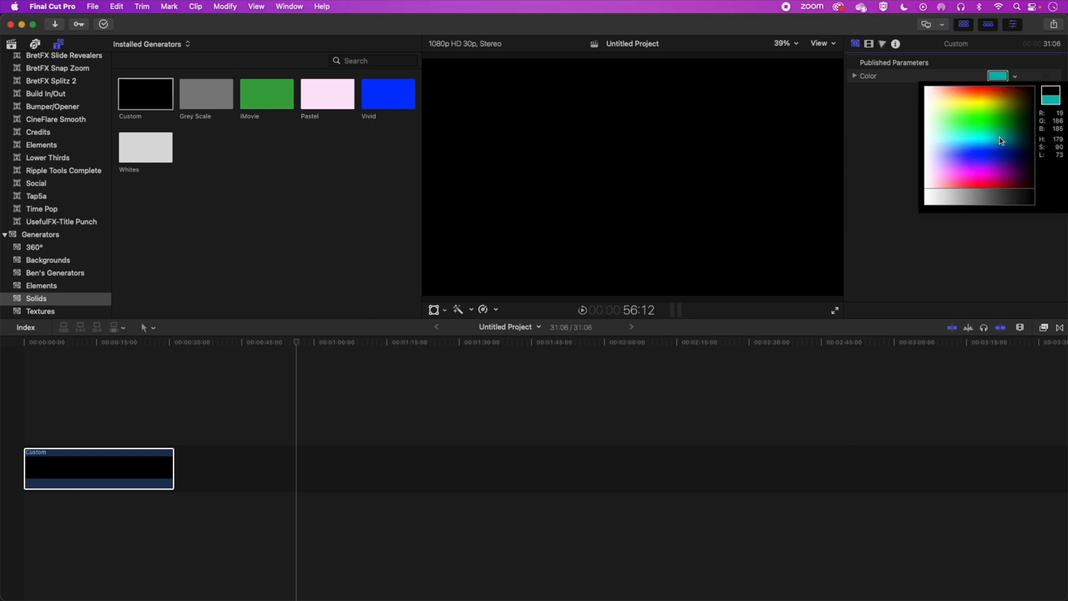
click(998, 128)
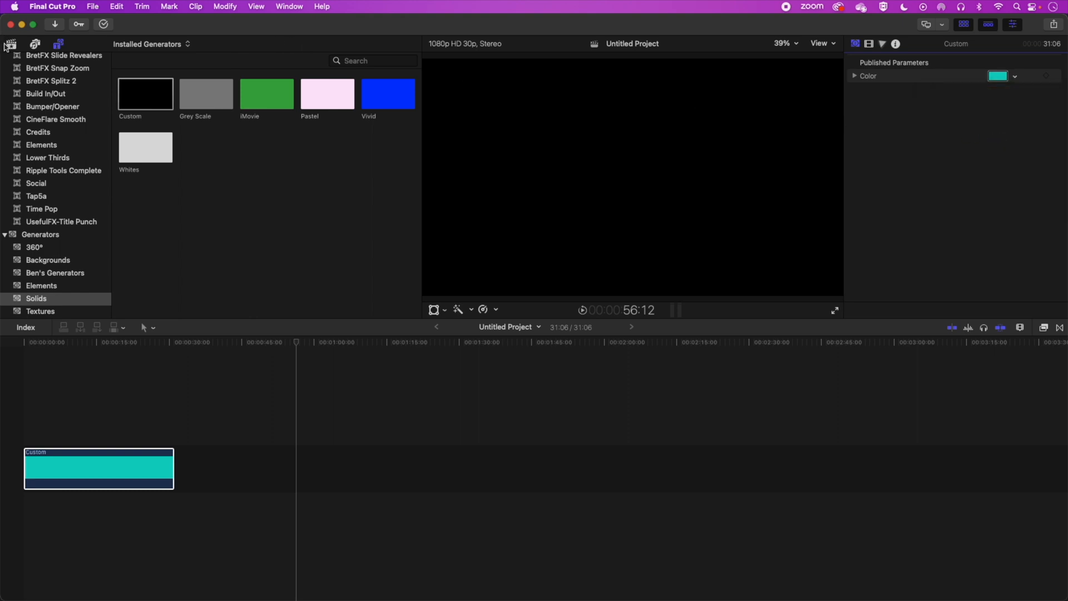
Layer the hands-typing clip above the teal solid, extend the solid, and show video effects.
click(10, 43)
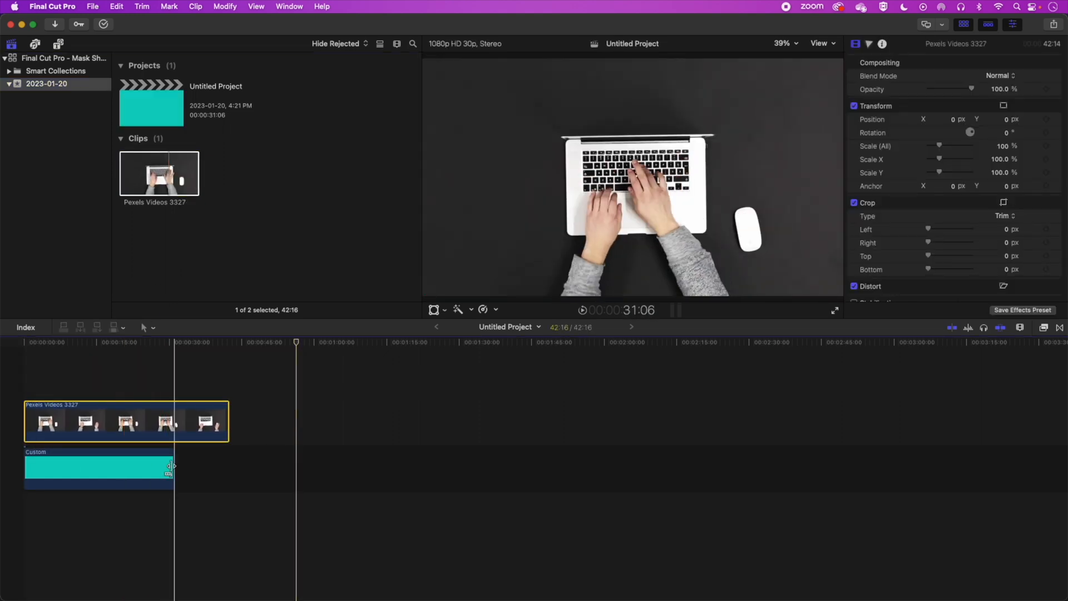
click(126, 467)
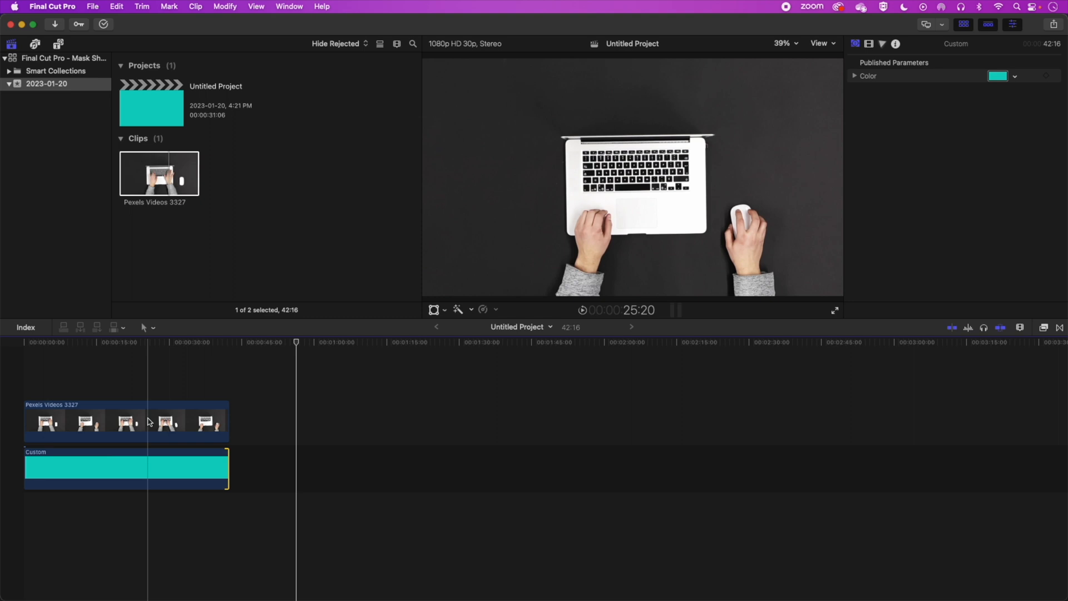
click(109, 342)
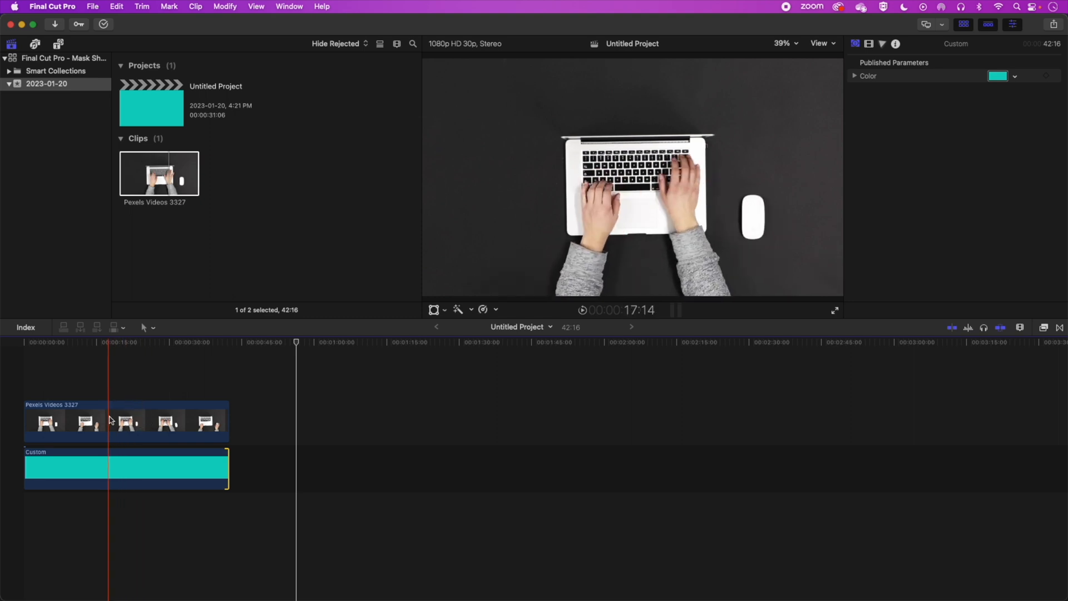
click(125, 421)
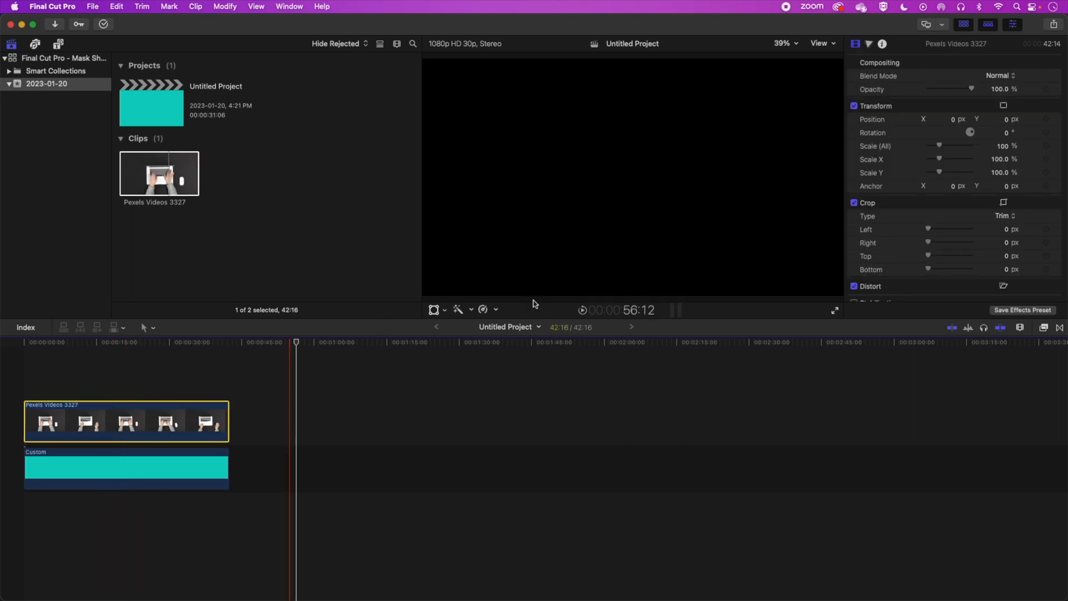
click(1047, 328)
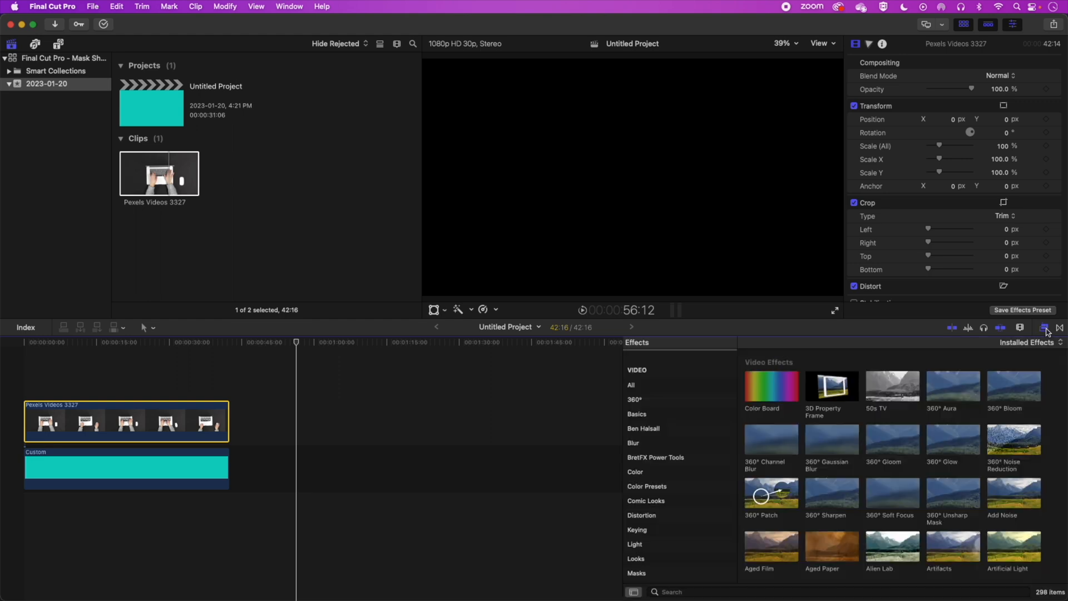
Filter the Effects browser to Masks and move the playhead partway into the video.
scroll(down, 3)
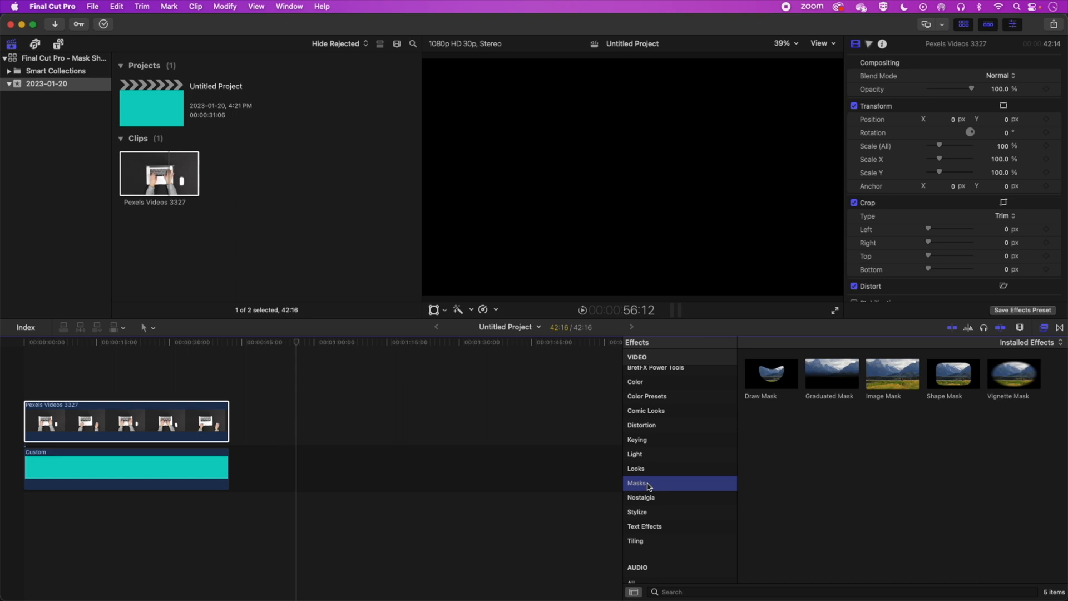
click(172, 342)
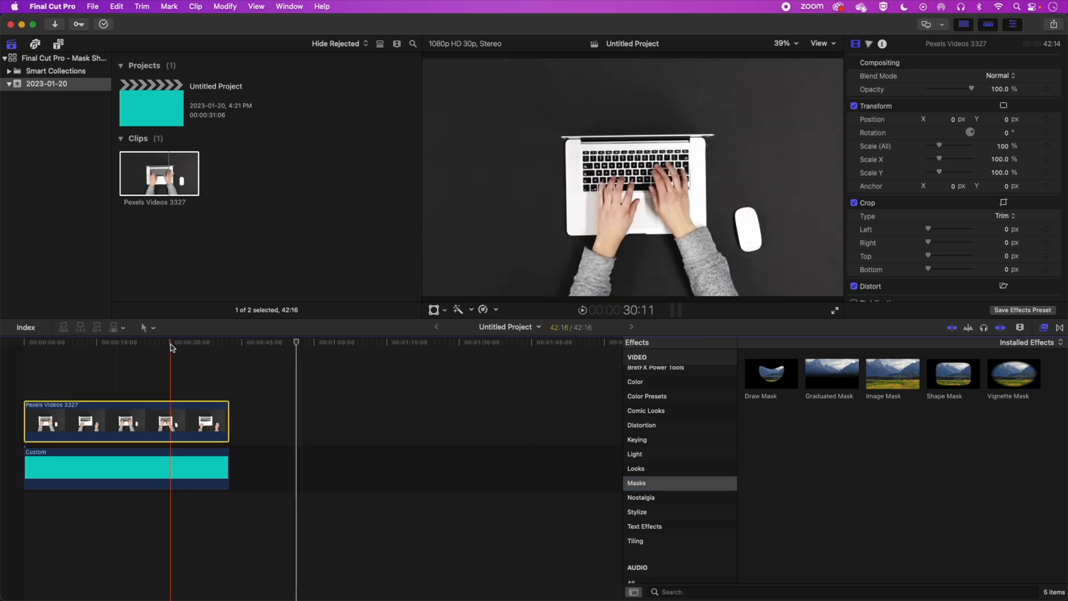
click(126, 342)
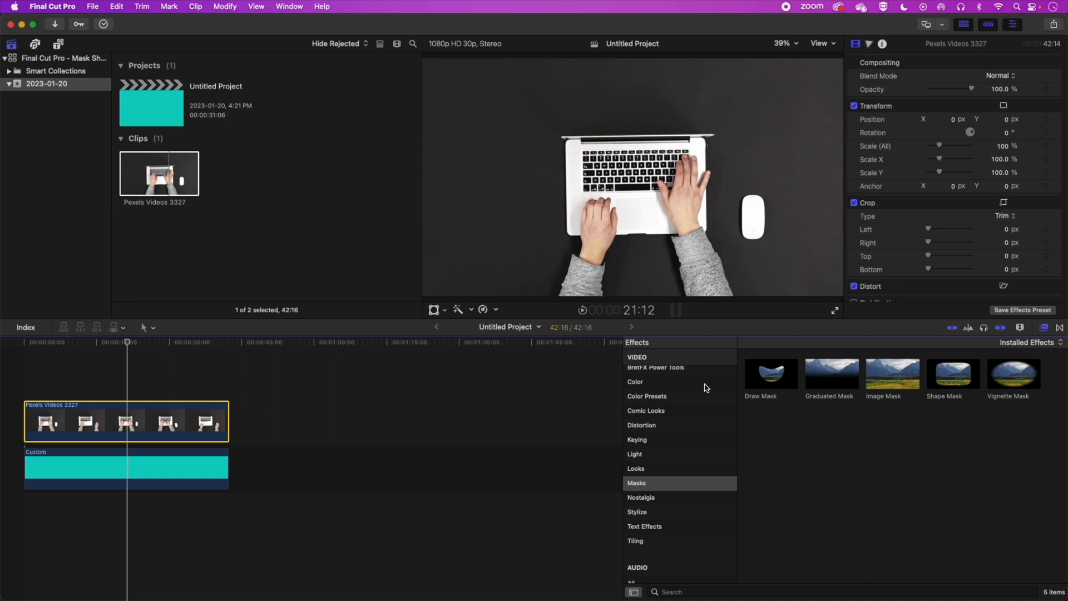
double_click(943, 373)
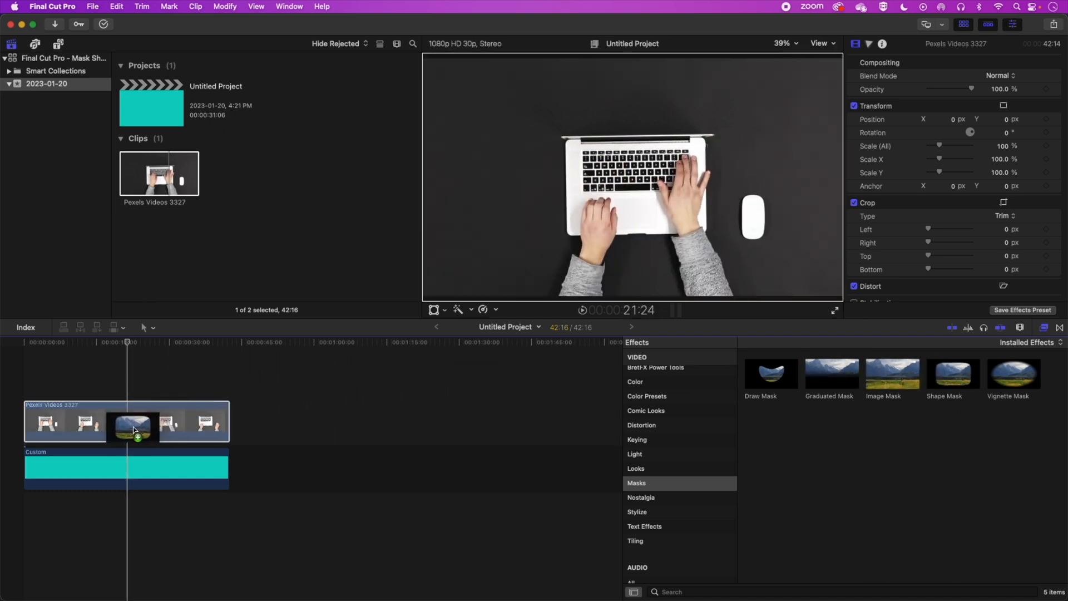
Apply Shape Mask to the typing clip and drag it into an enlarged circle.
double_click(942, 373)
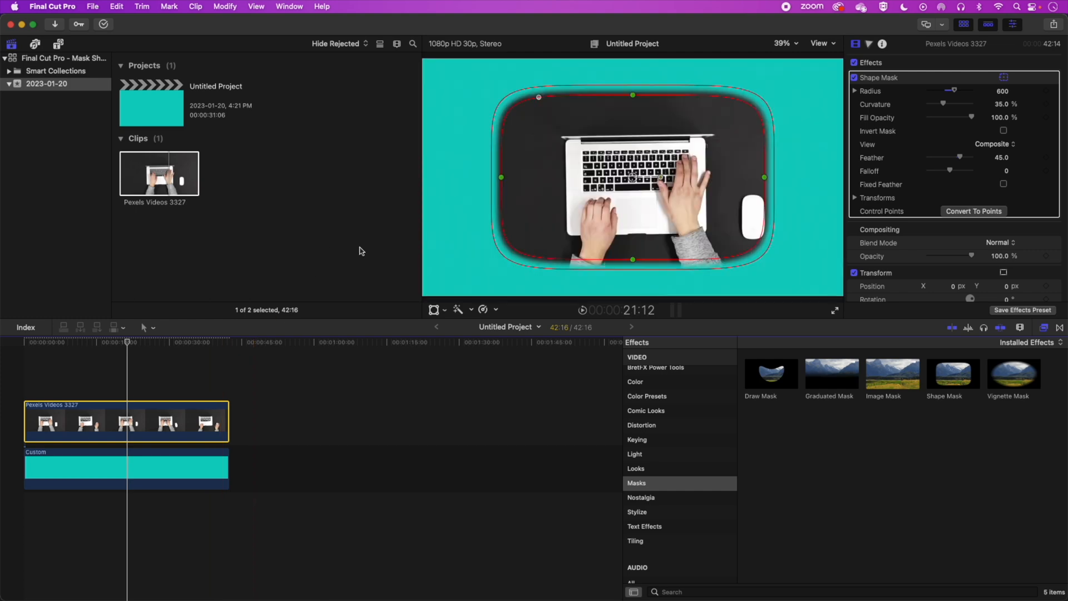
mouse_move(441, 188)
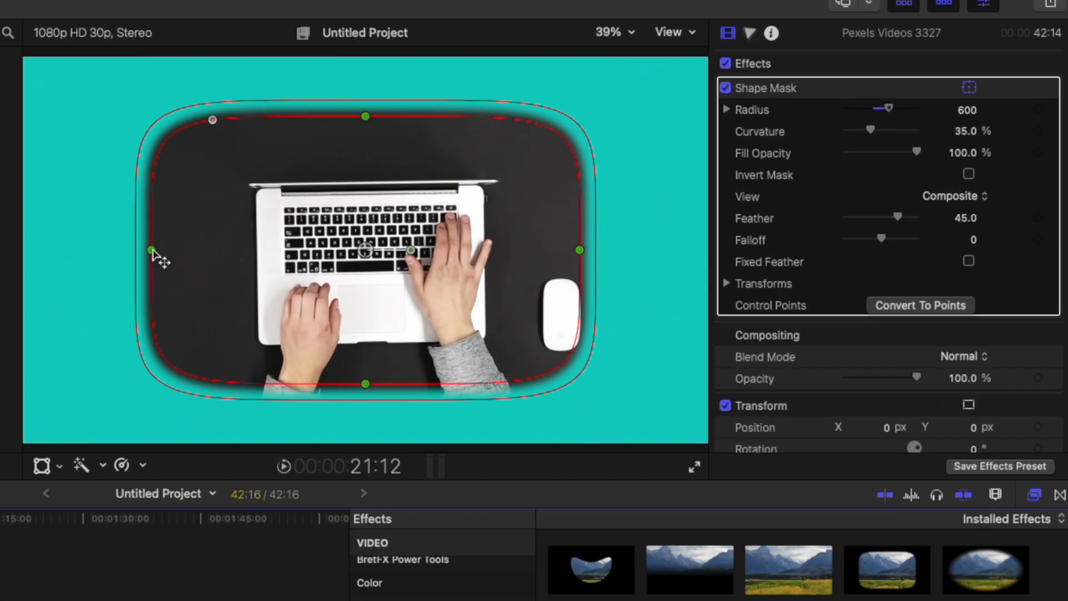
drag(151, 250, 197, 250)
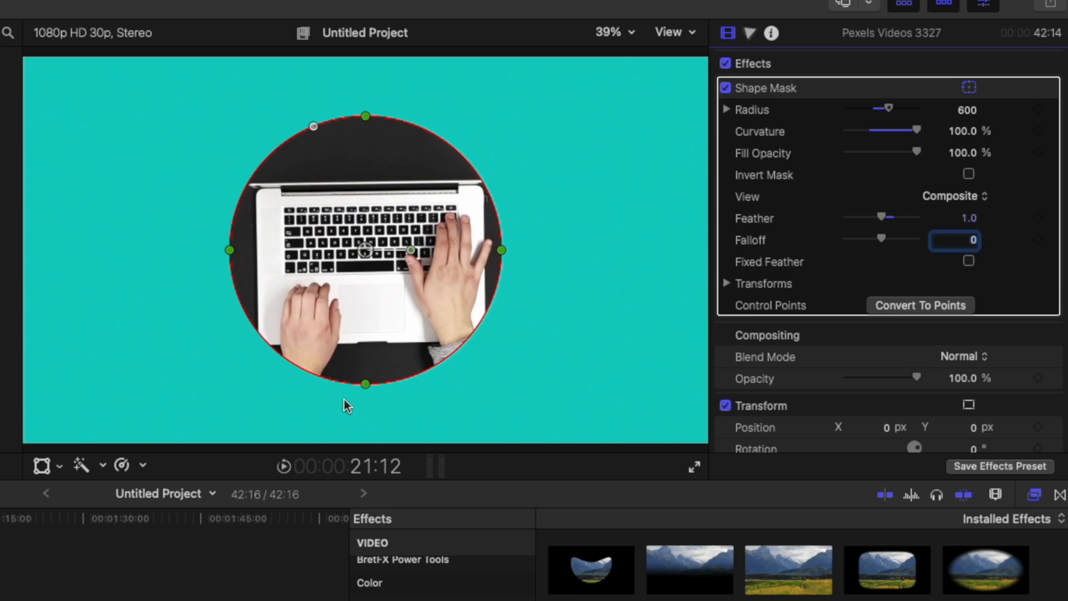
drag(365, 249, 401, 256)
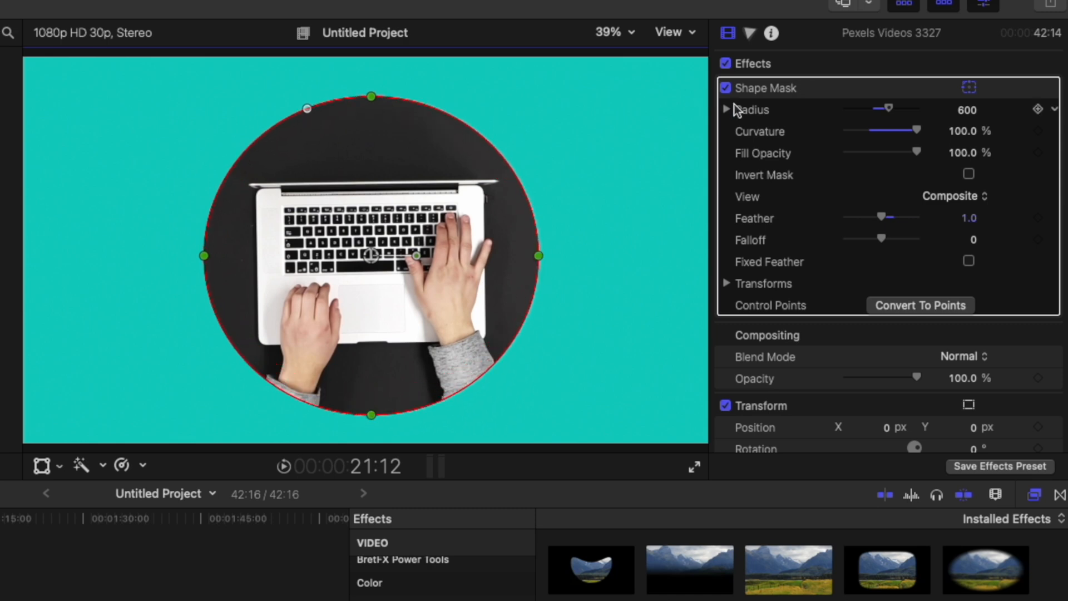
click(726, 110)
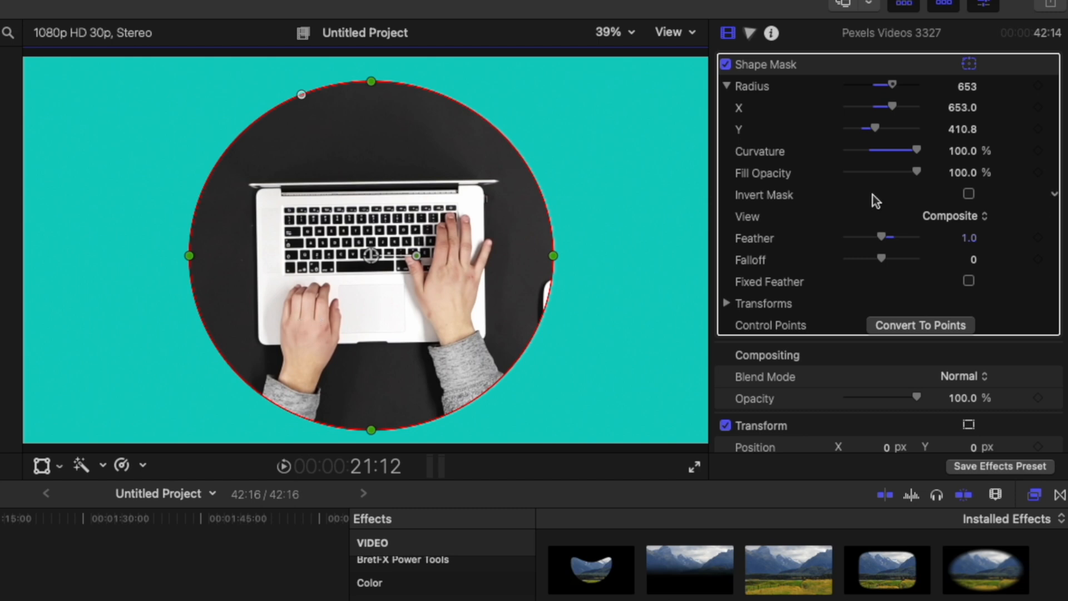
click(968, 194)
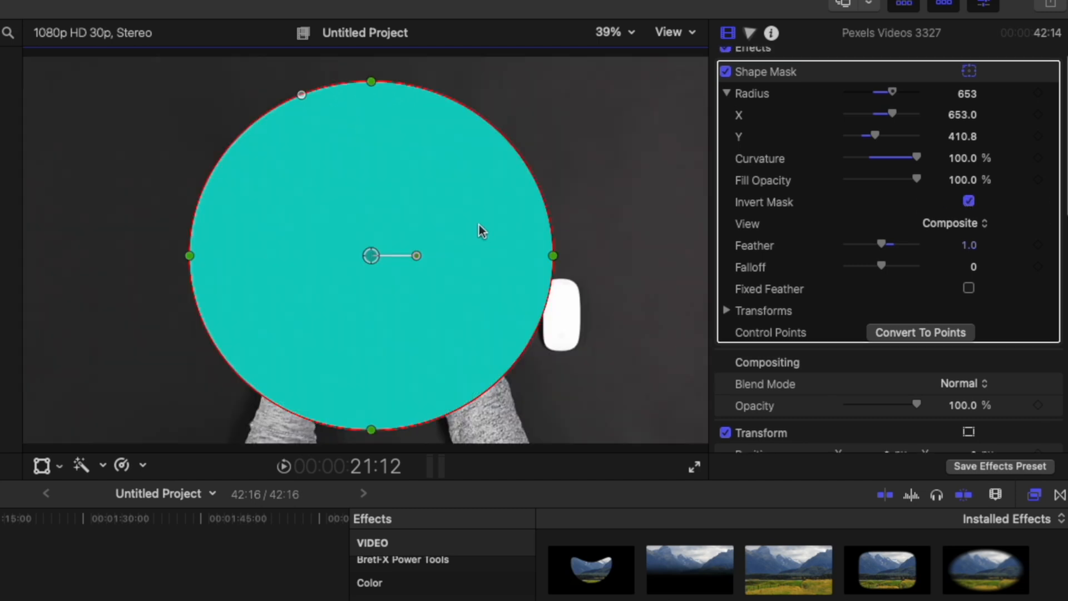
mouse_move(475, 231)
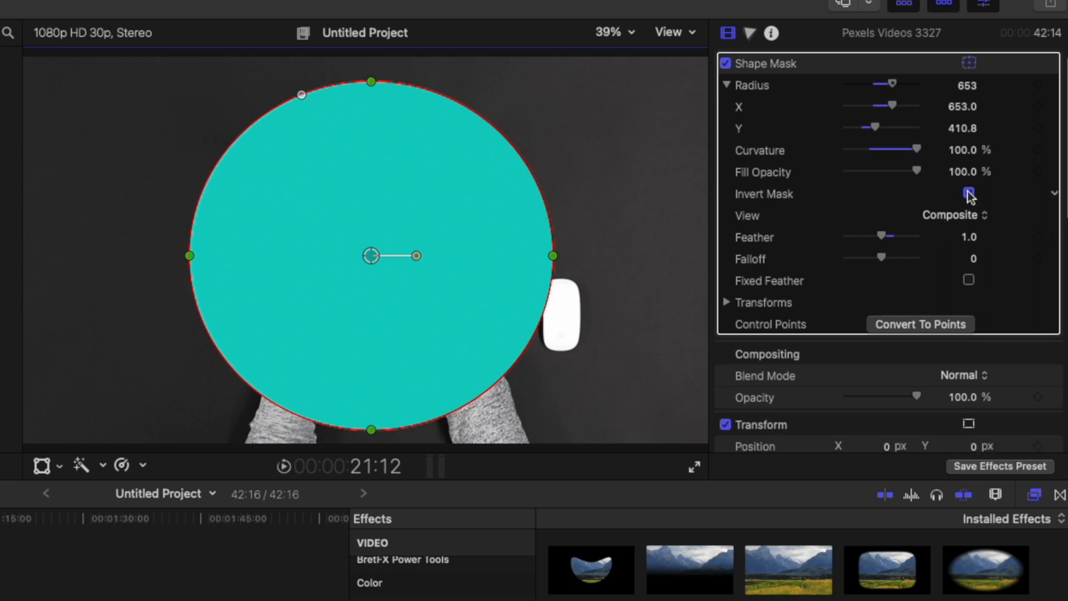
click(968, 194)
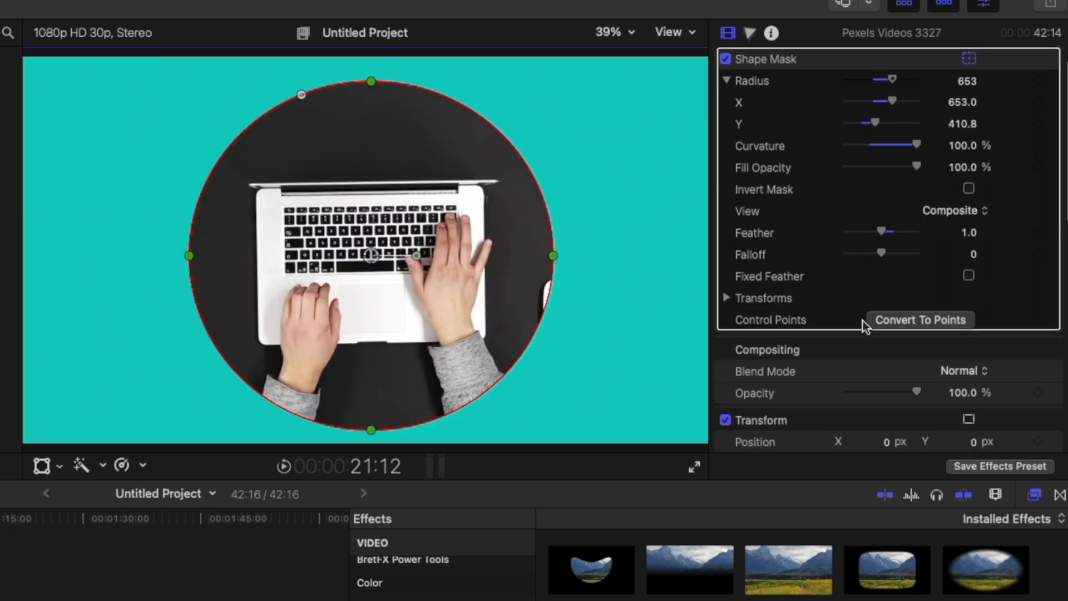
click(920, 319)
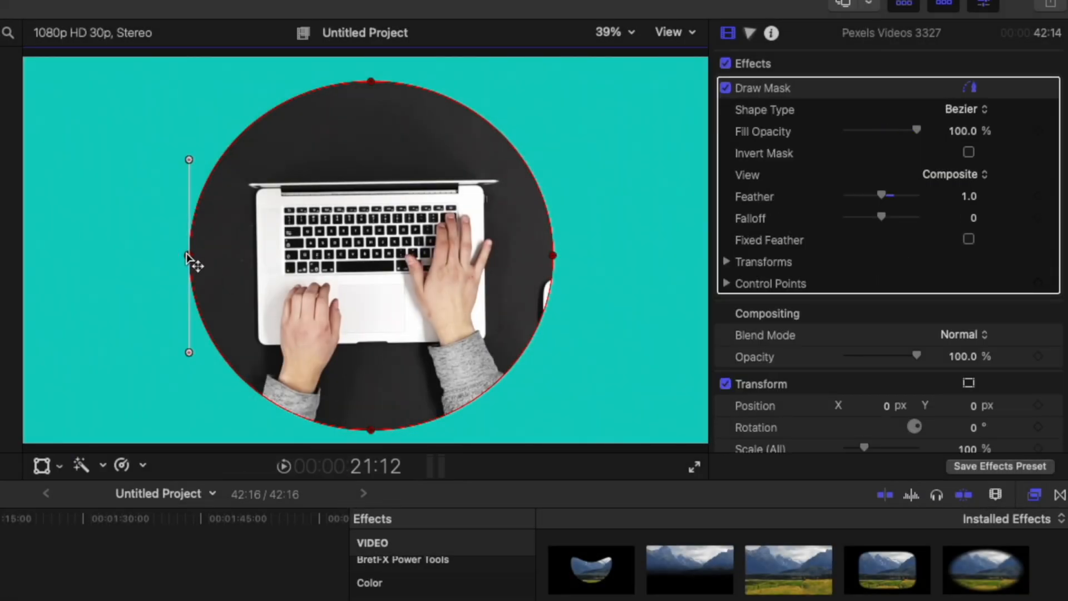
mouse_move(553, 256)
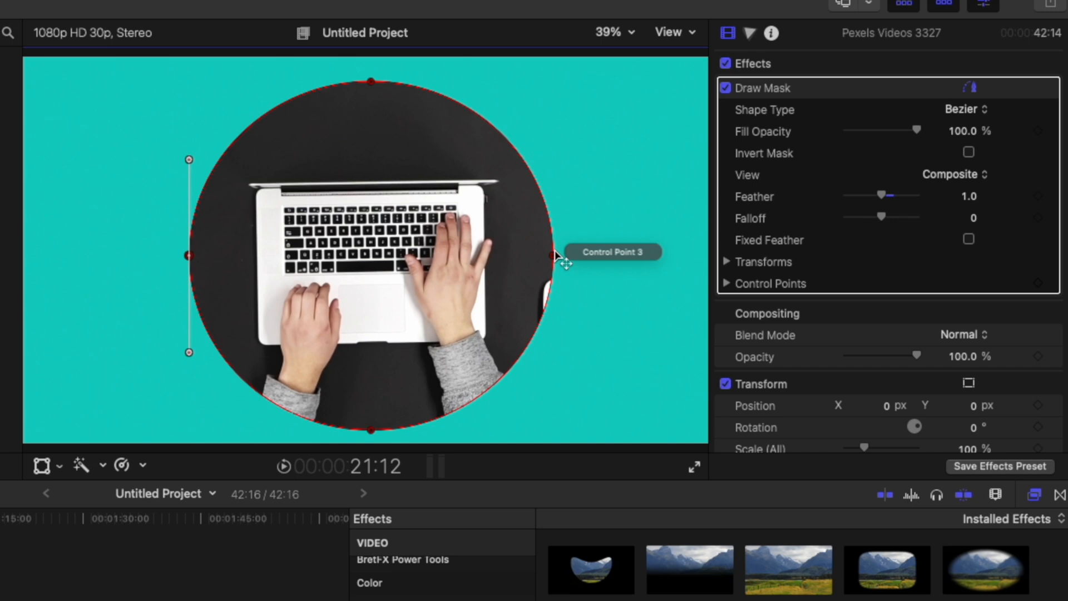
mouse_move(689, 250)
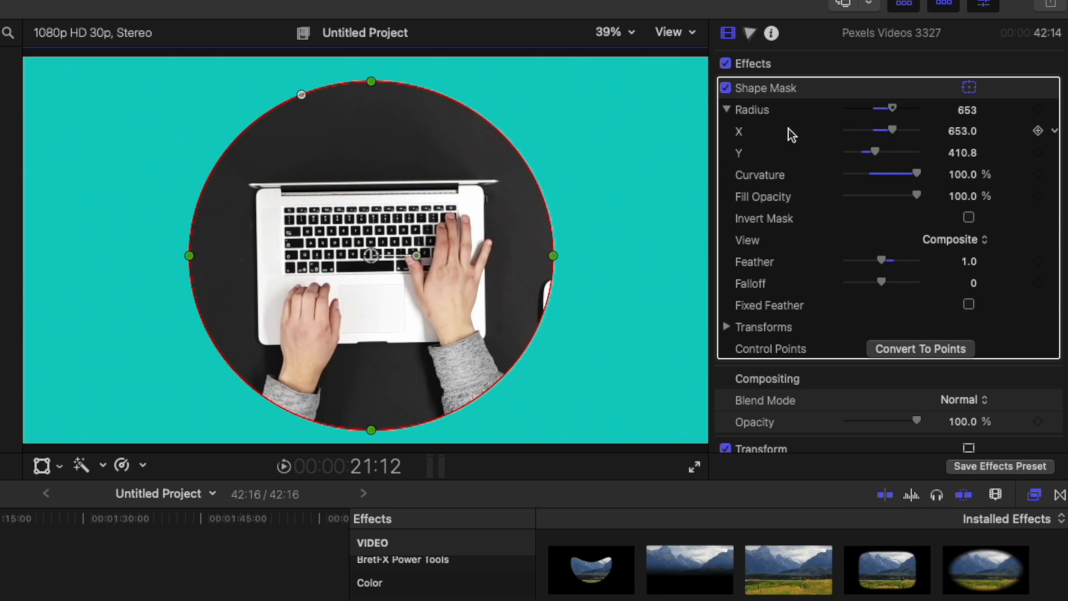
mouse_move(429, 262)
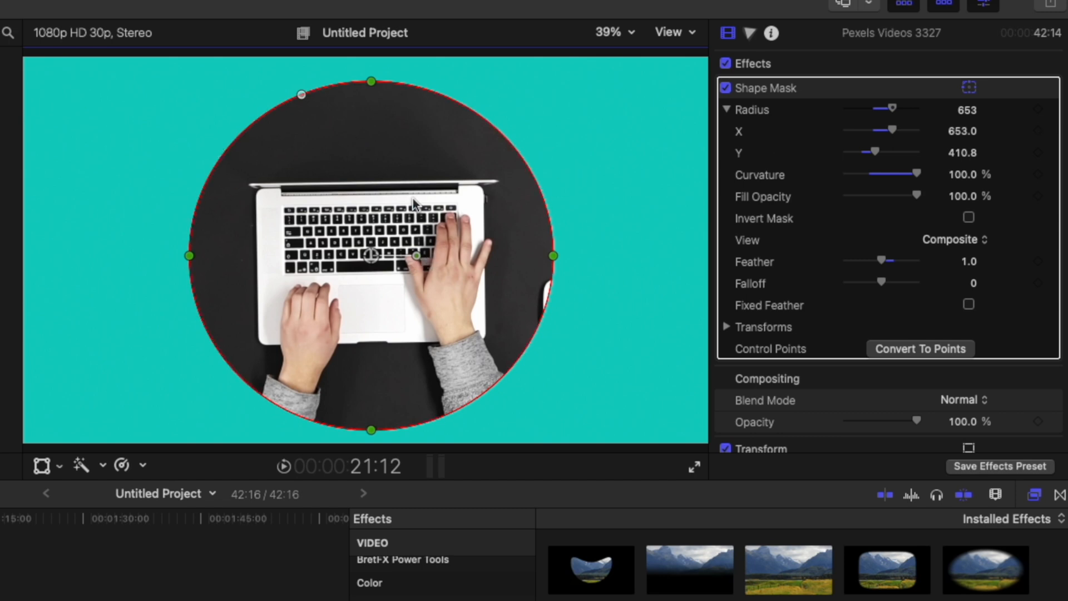
mouse_move(387, 166)
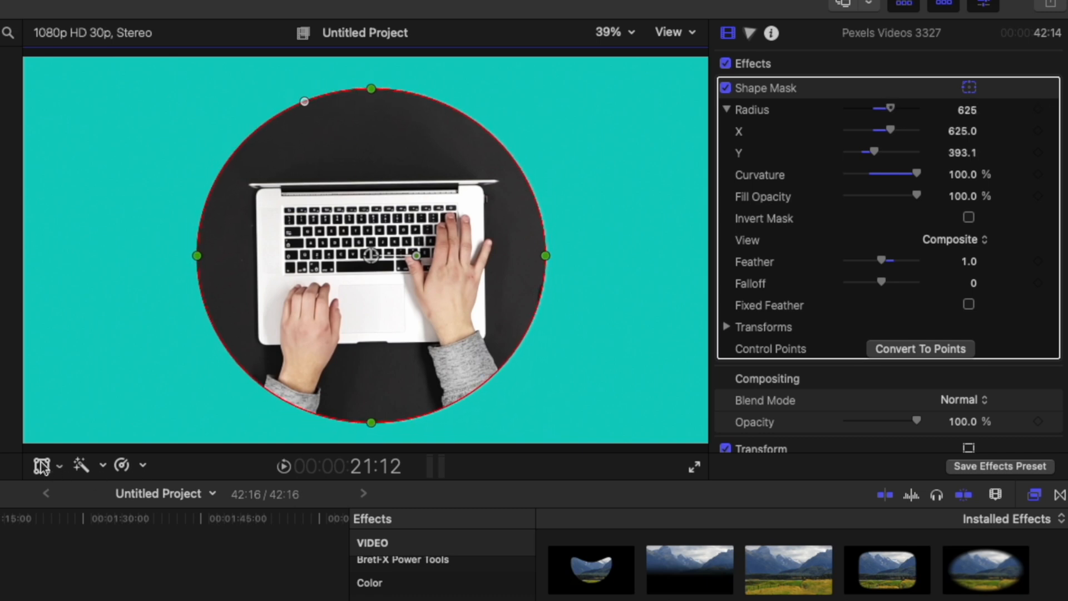
Turn on the Transform handles and move the masked circle to the frame centre.
click(42, 465)
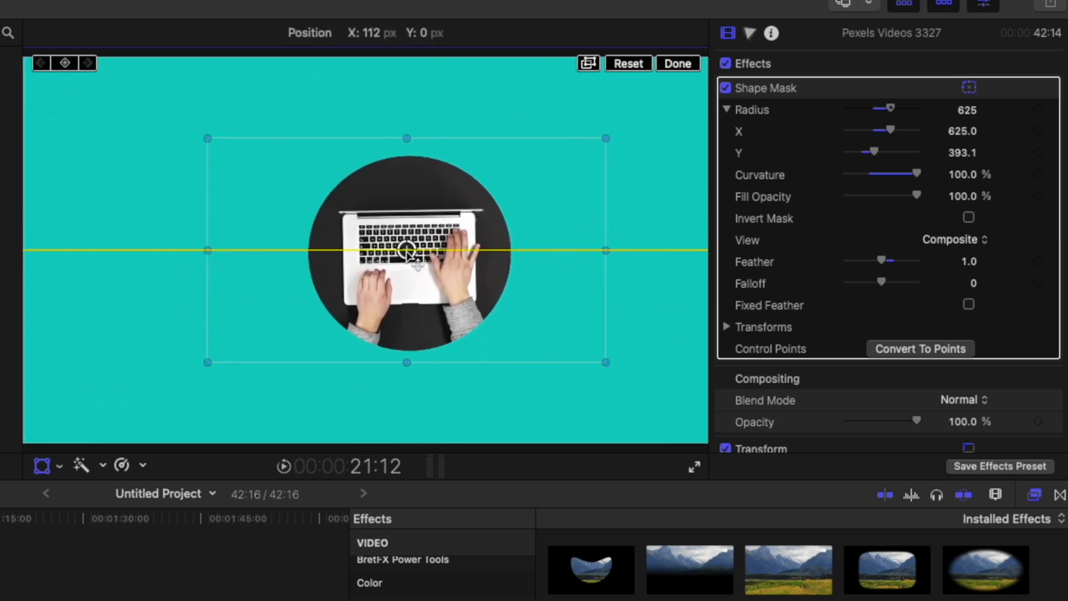
drag(407, 249, 374, 250)
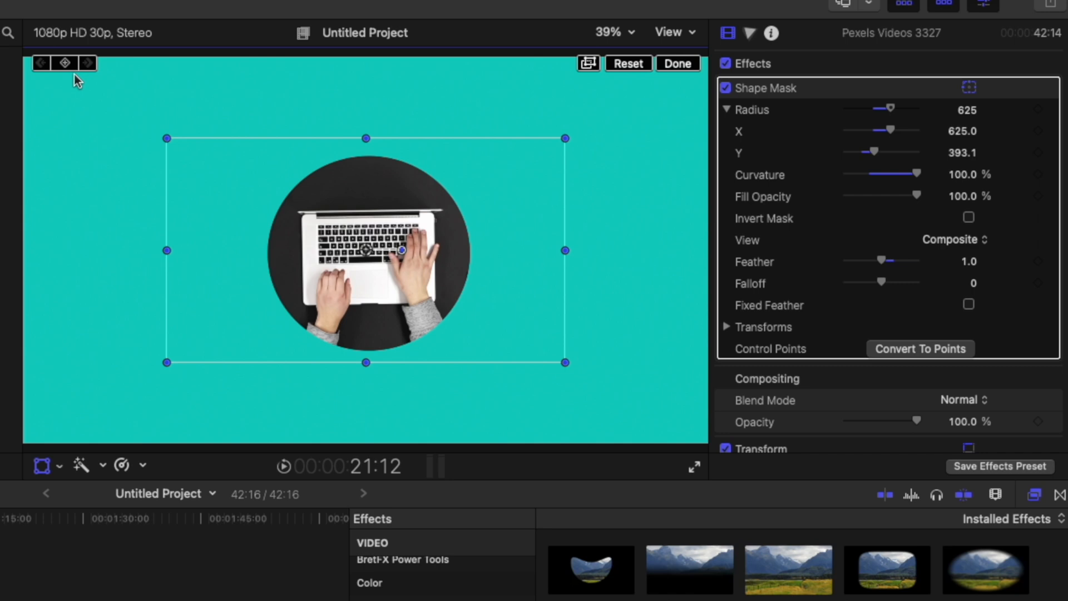
mouse_move(367, 279)
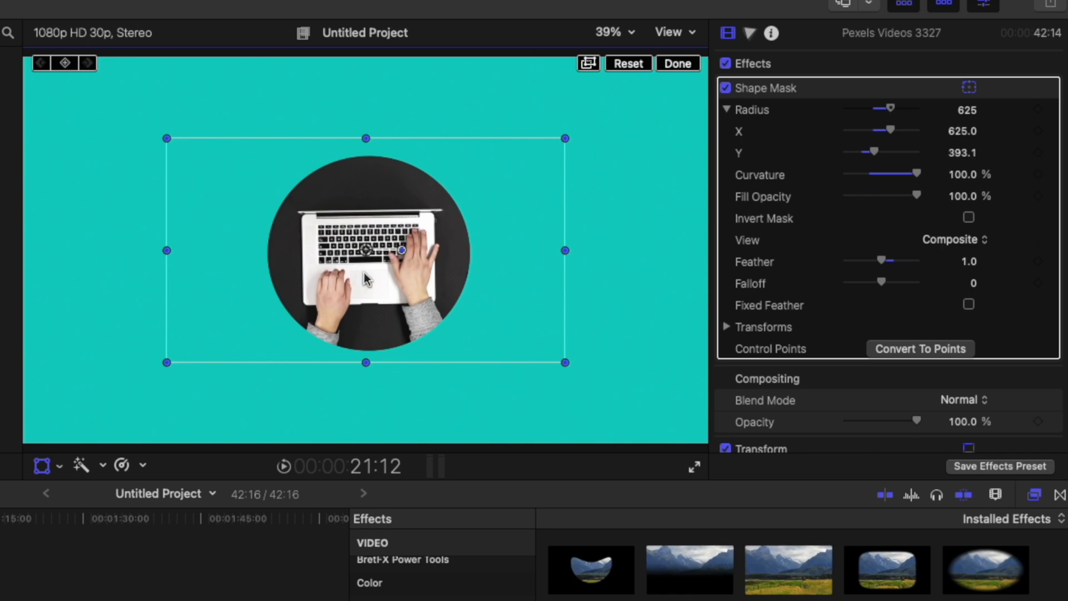
mouse_move(828, 480)
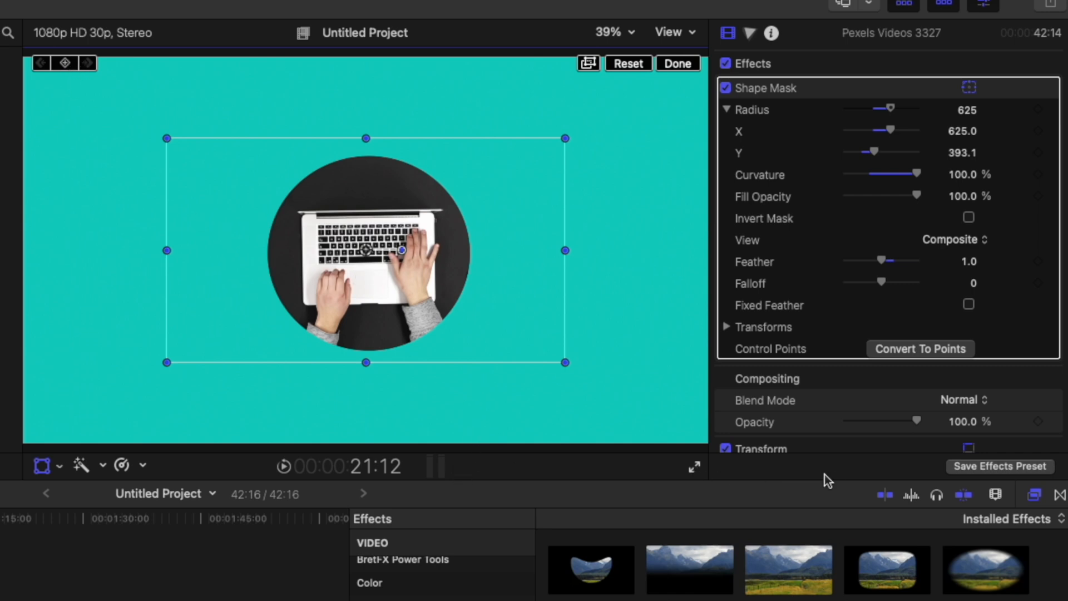
mouse_move(1008, 497)
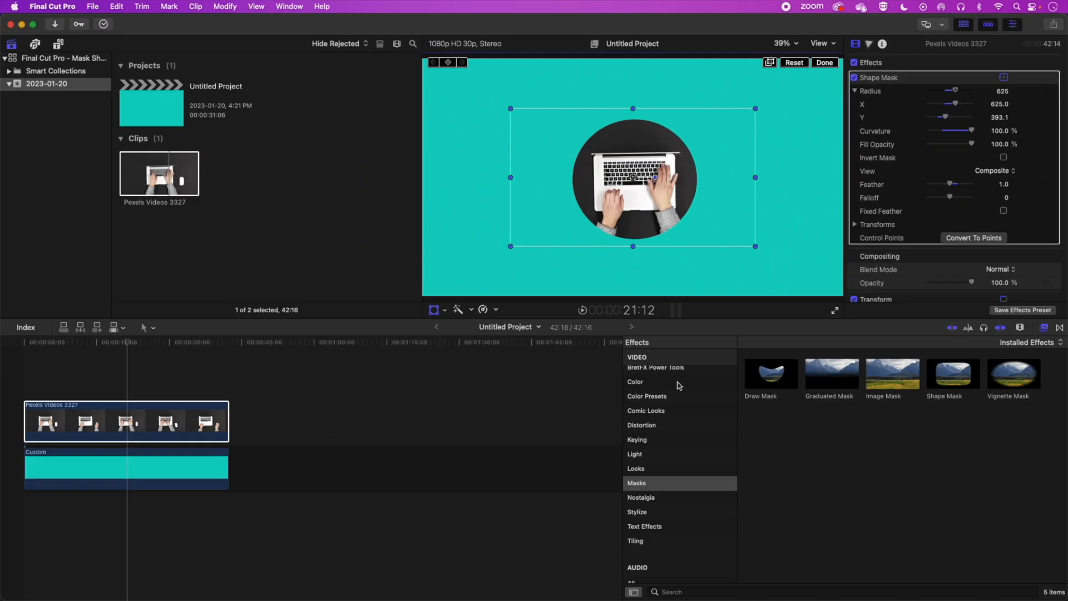
Apply the BretFX Power Tools PT Outline effect to the clip and finish the transform.
scroll(up, 3)
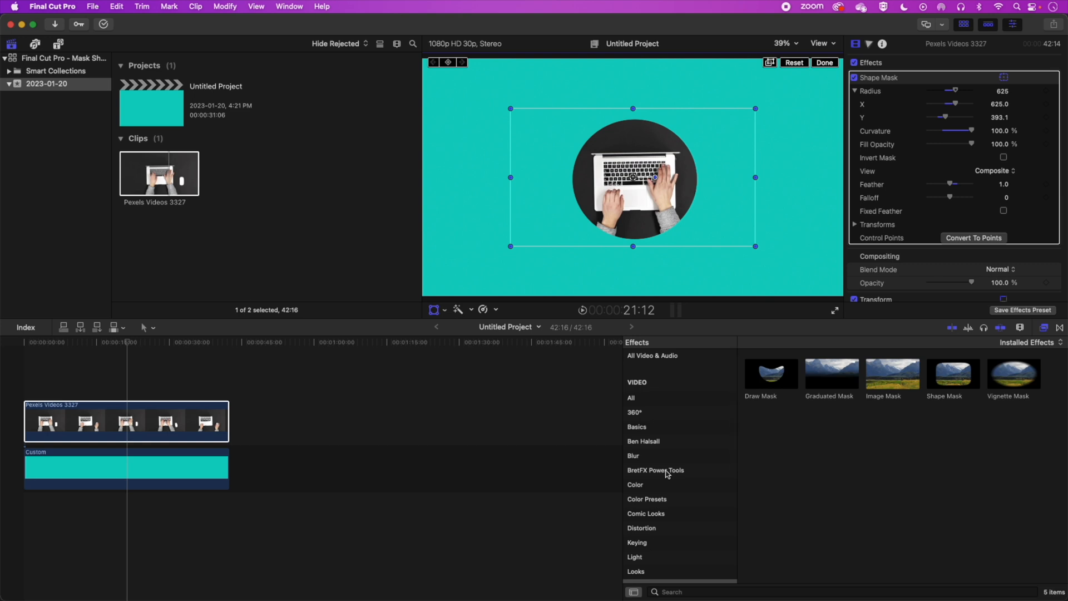
click(654, 470)
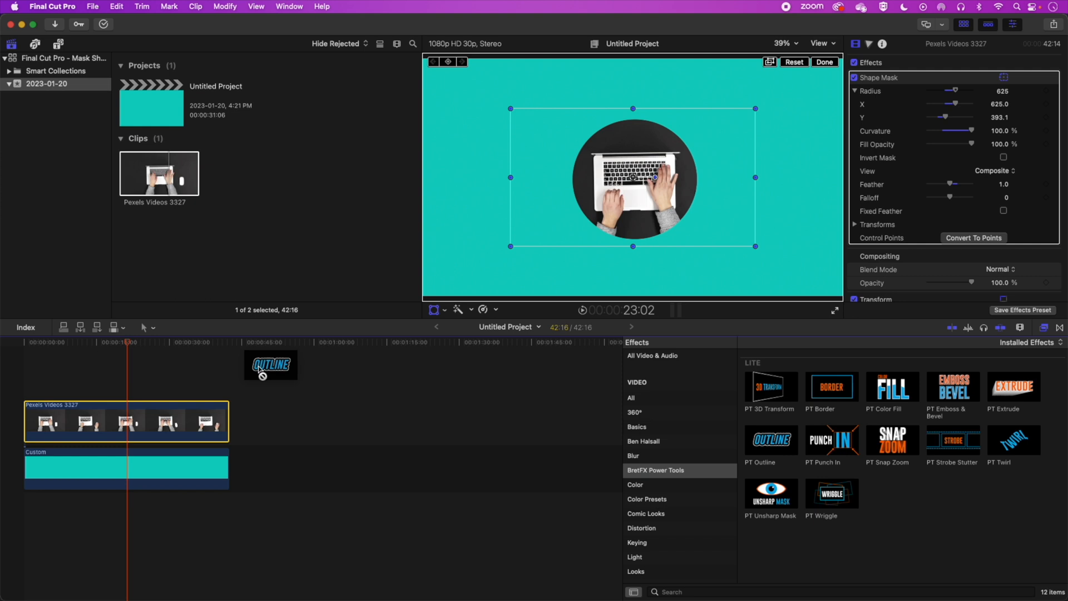
double_click(770, 441)
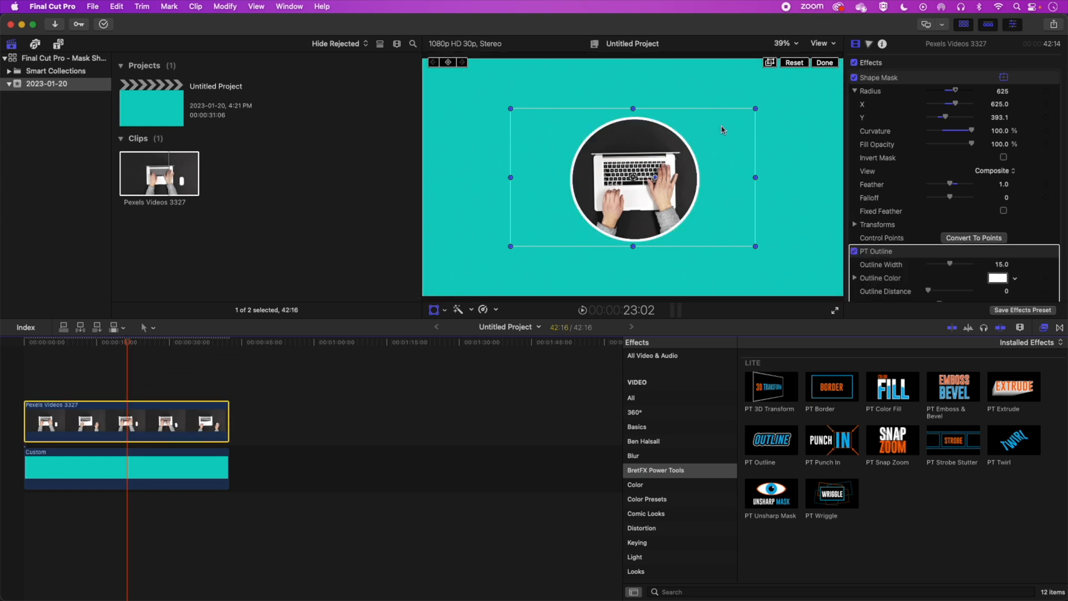
click(434, 309)
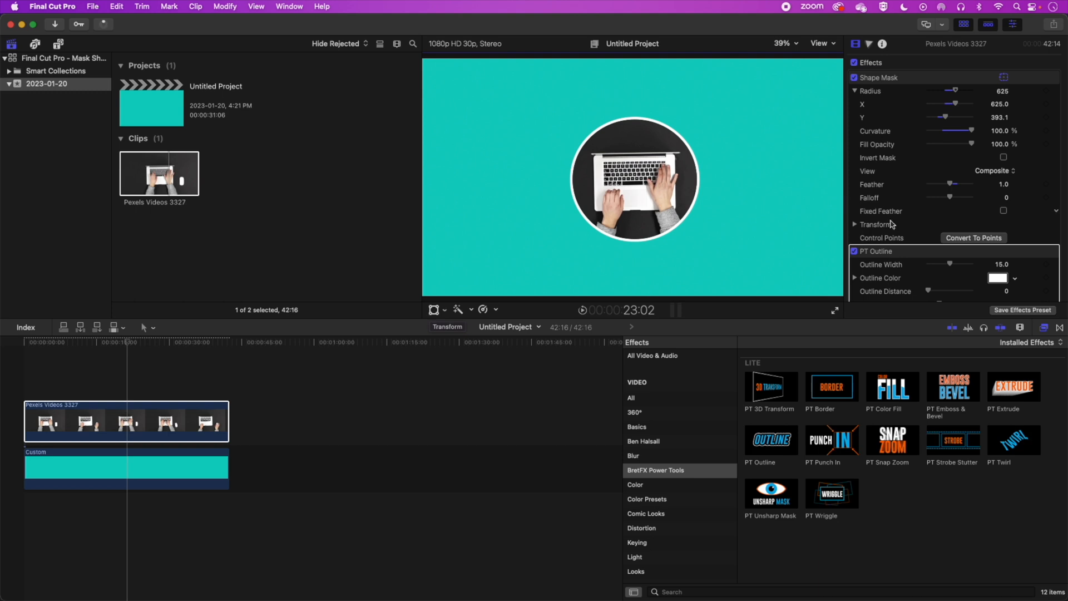
Set the PT Outline colour to yellow in the outline inspector.
scroll(down, 3)
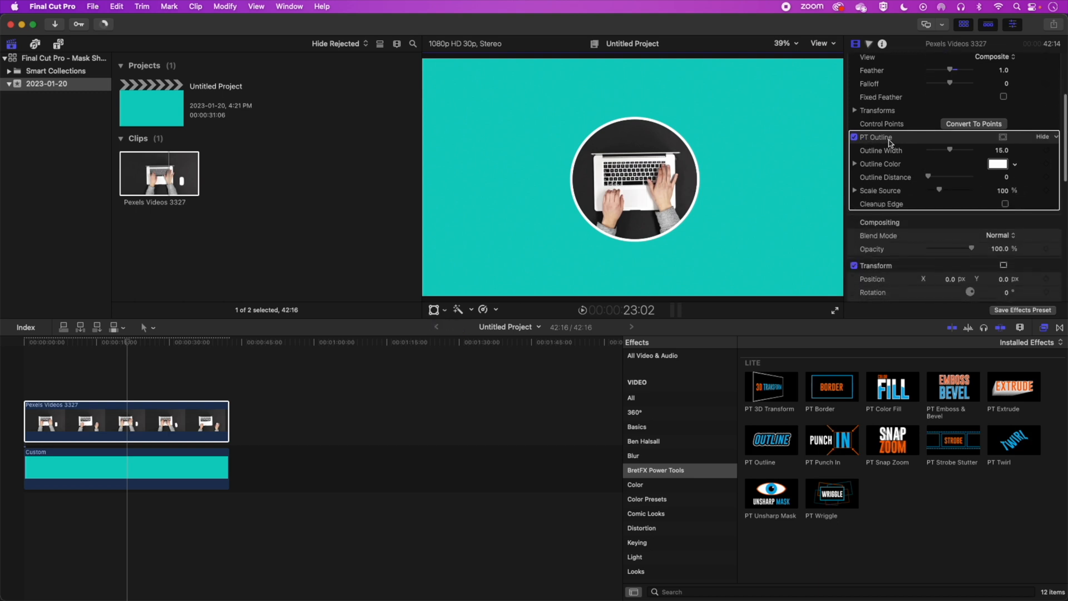
click(997, 163)
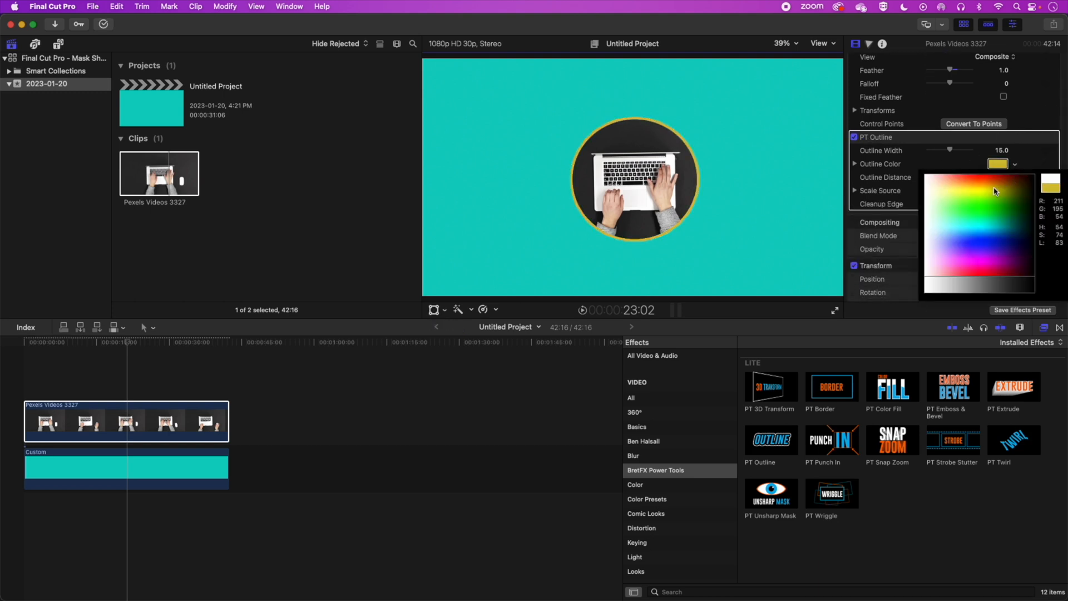
click(968, 196)
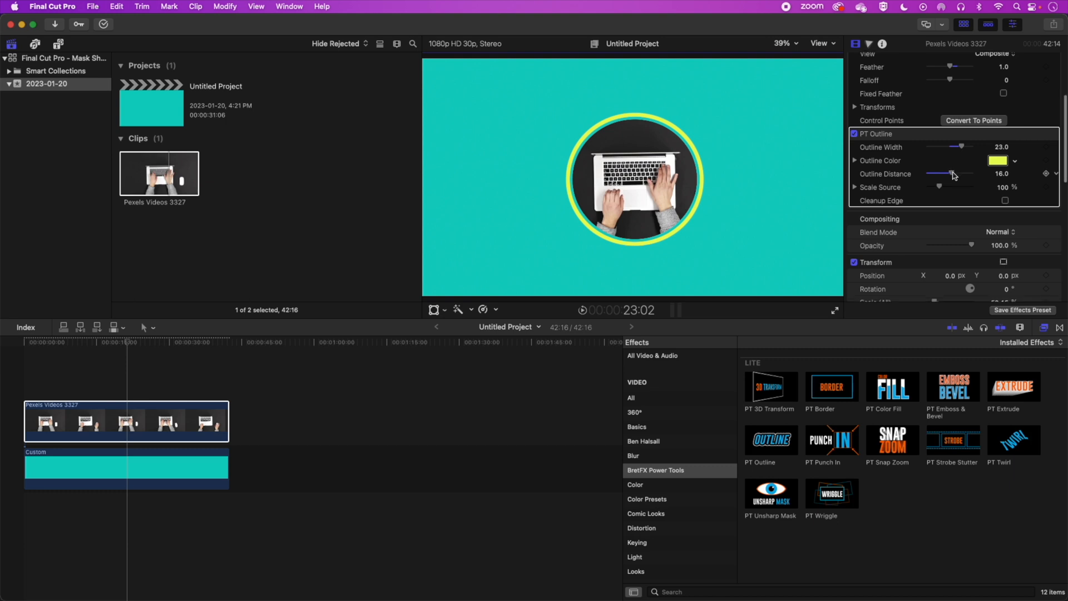
scroll(up, 3)
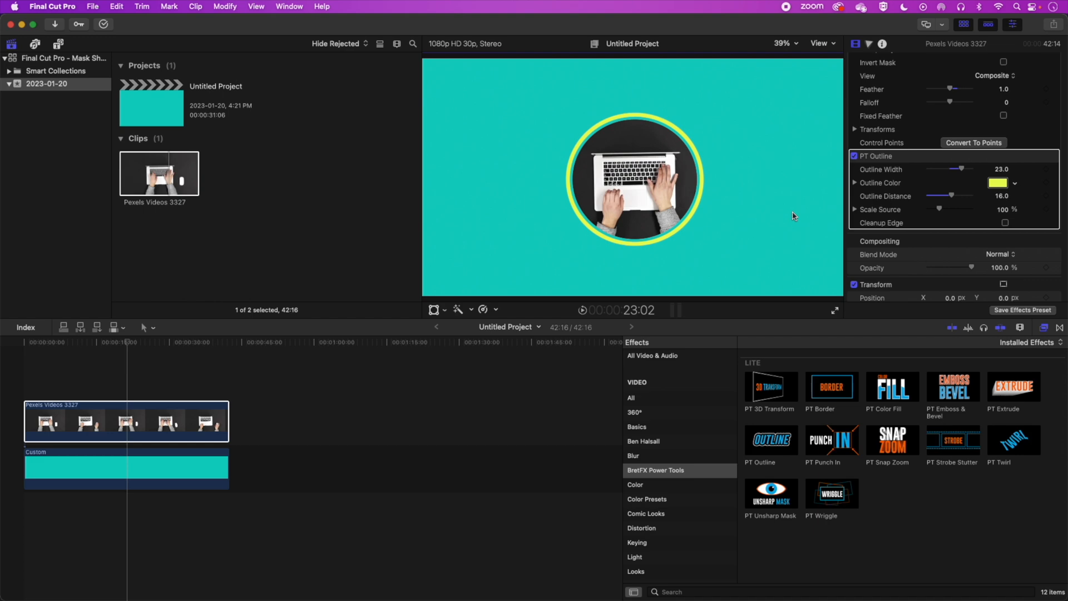
mouse_move(812, 216)
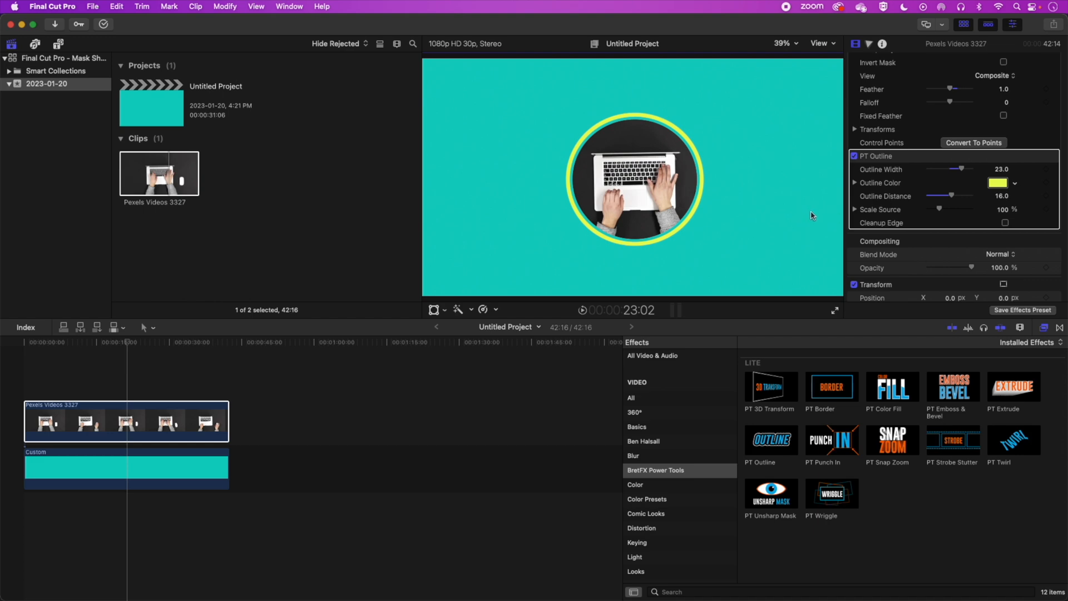